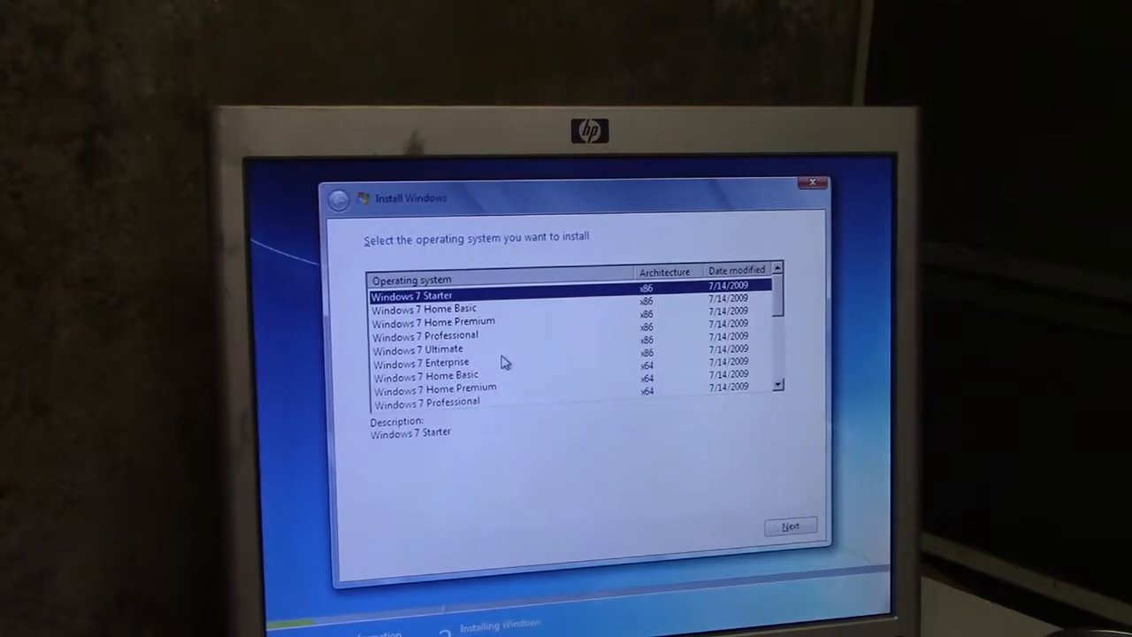
mouse_move(474, 345)
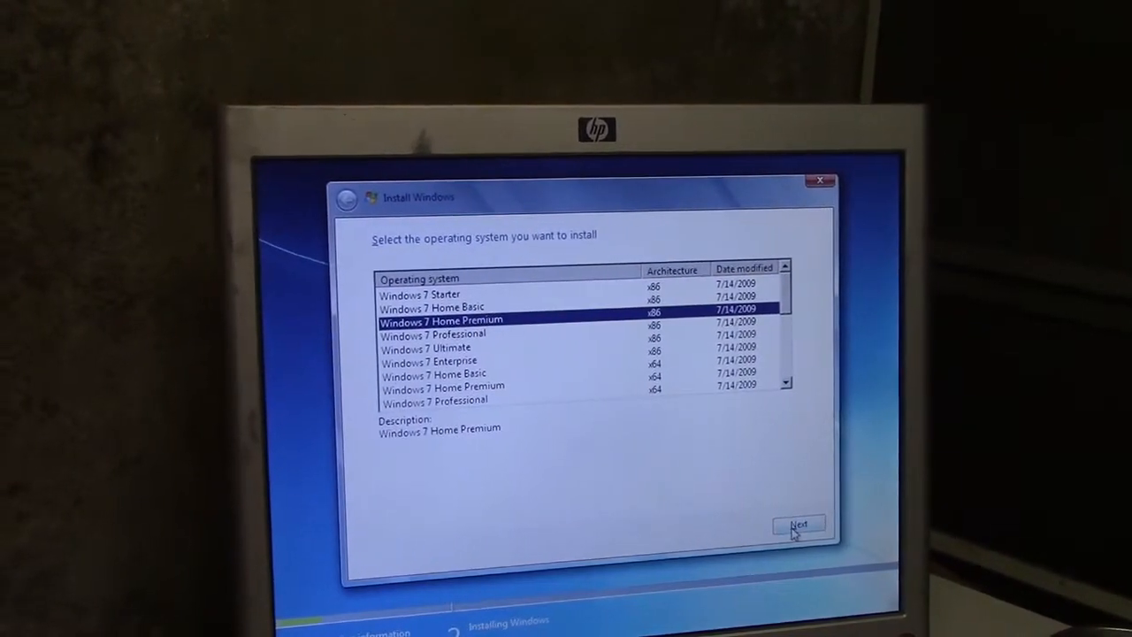
Step: Choose Windows 7 Home Premium x86 and accept the license terms to reach the installation-type choice
left_click(798, 523)
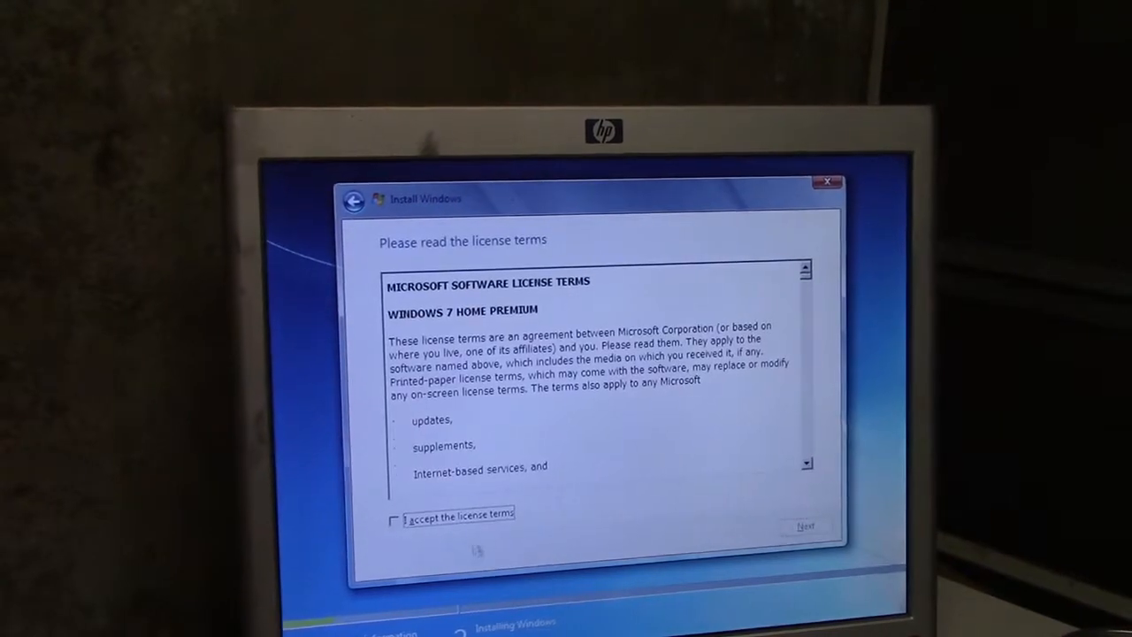
left_click(803, 524)
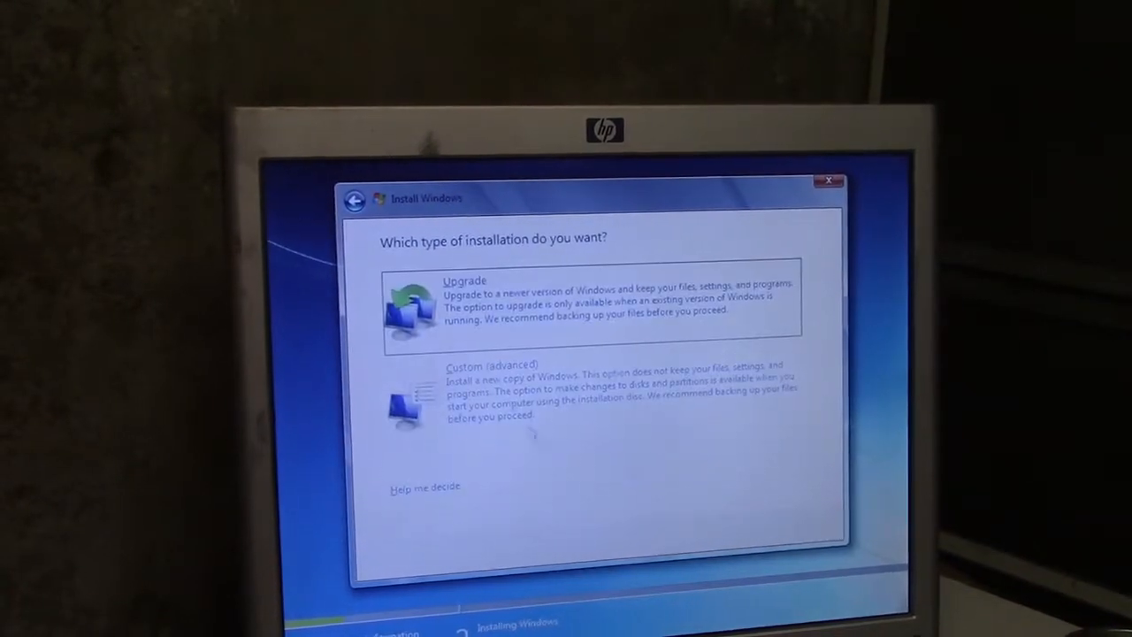